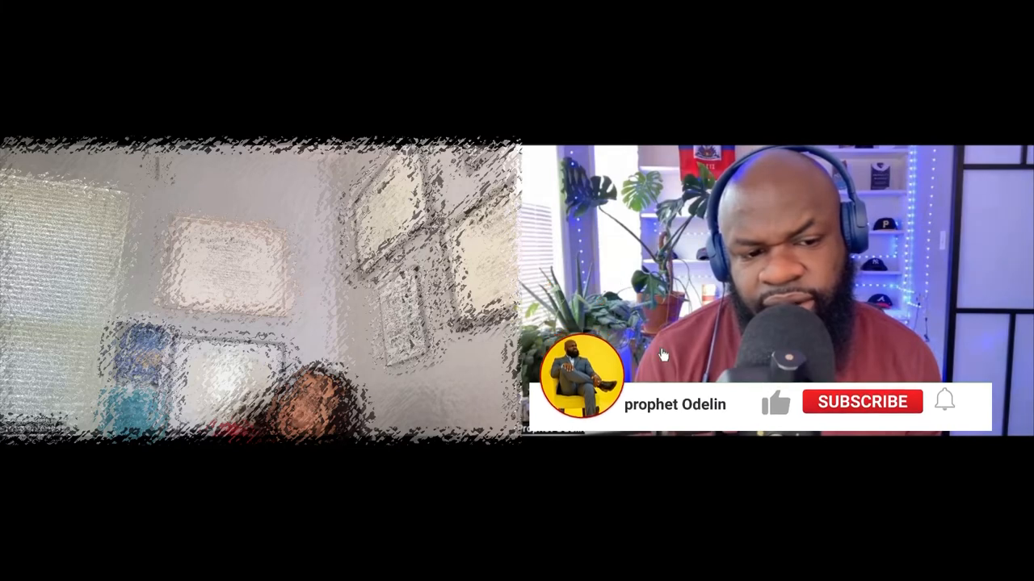
left_click(862, 401)
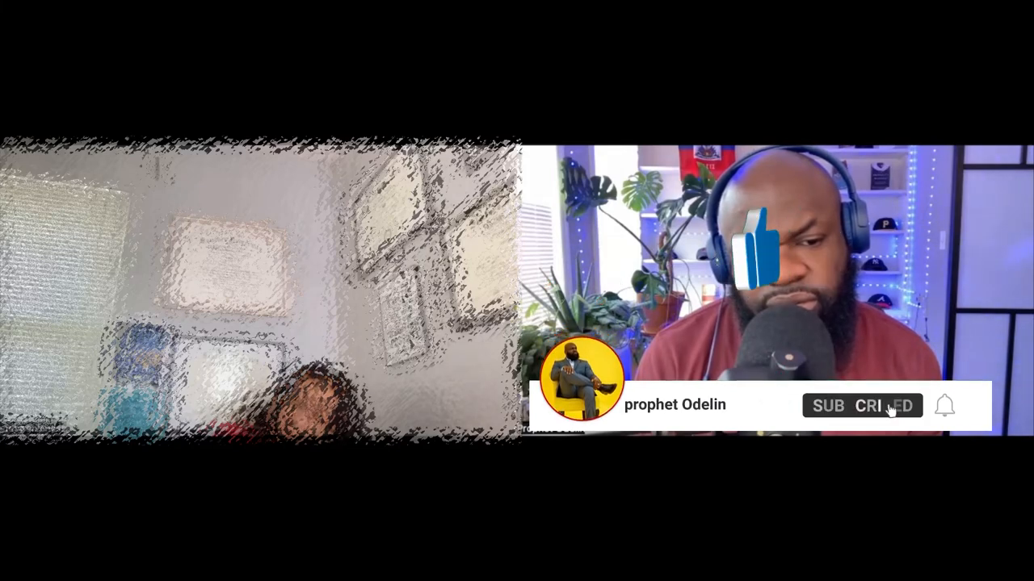